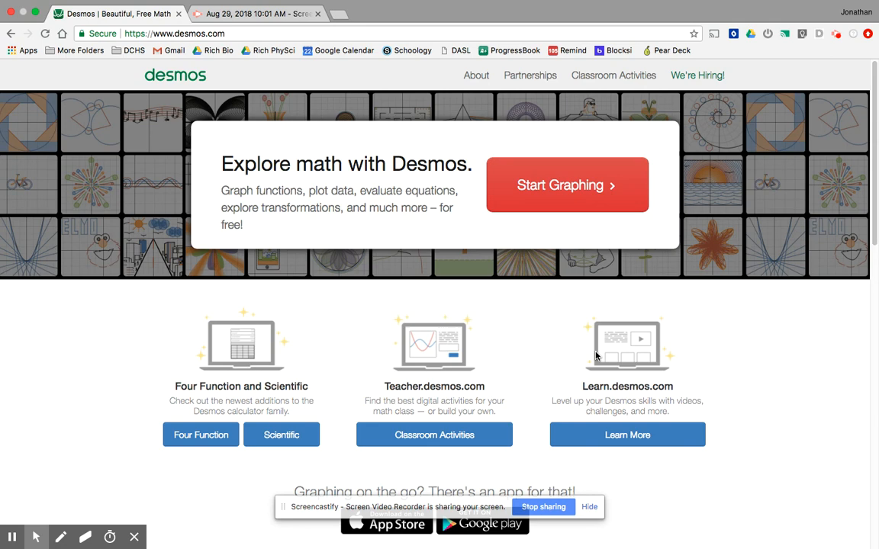
mouse_move(246, 78)
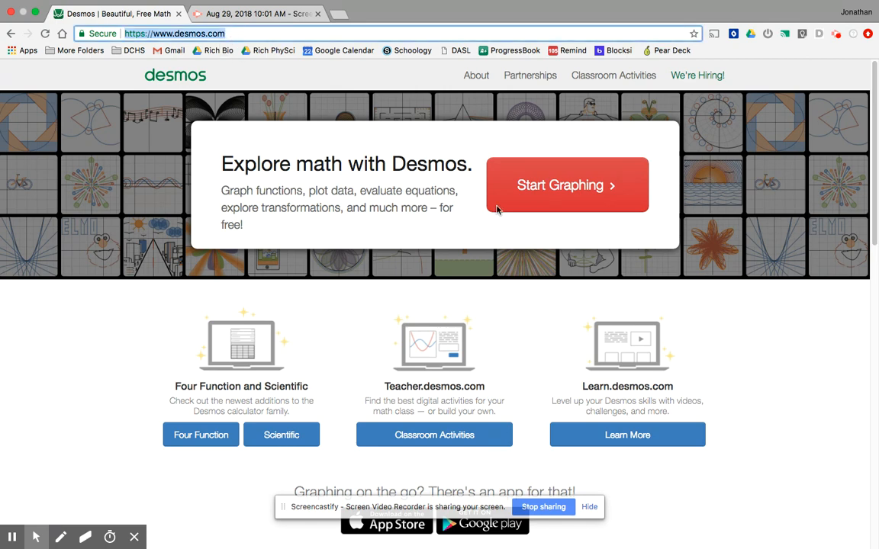
Step: Launch a blank Untitled Graph from the Desmos home page with Start Graphing
left_click(567, 184)
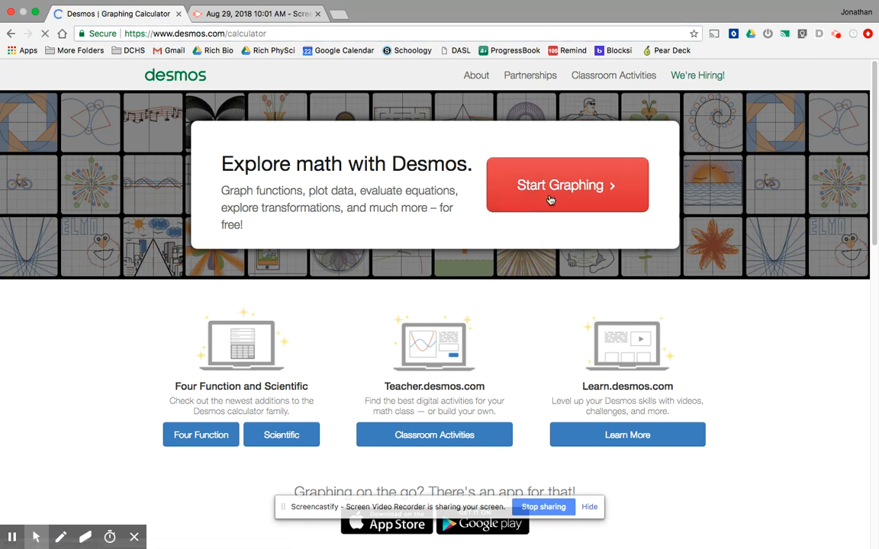
left_click(567, 185)
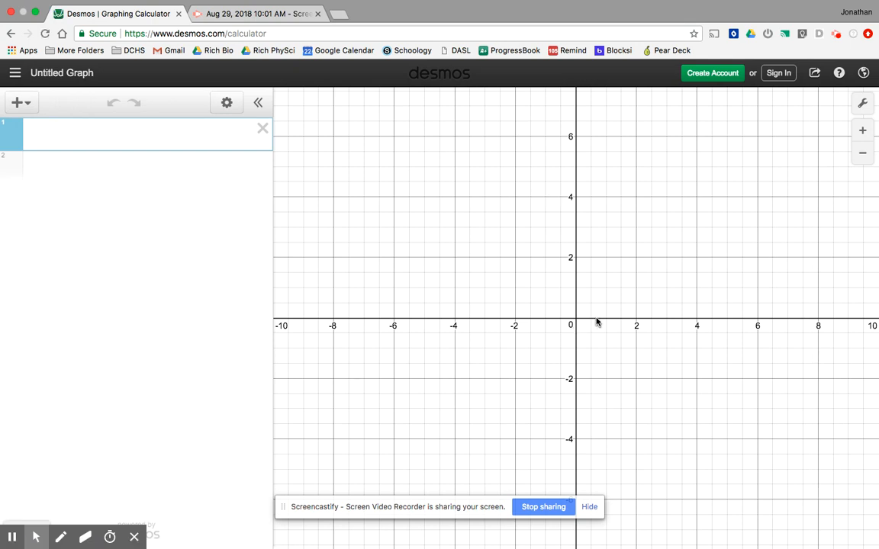
Step: Shift the view toward positive x and add an empty x₁–y₁ table as the first item
left_click_drag(597, 325, 563, 320)
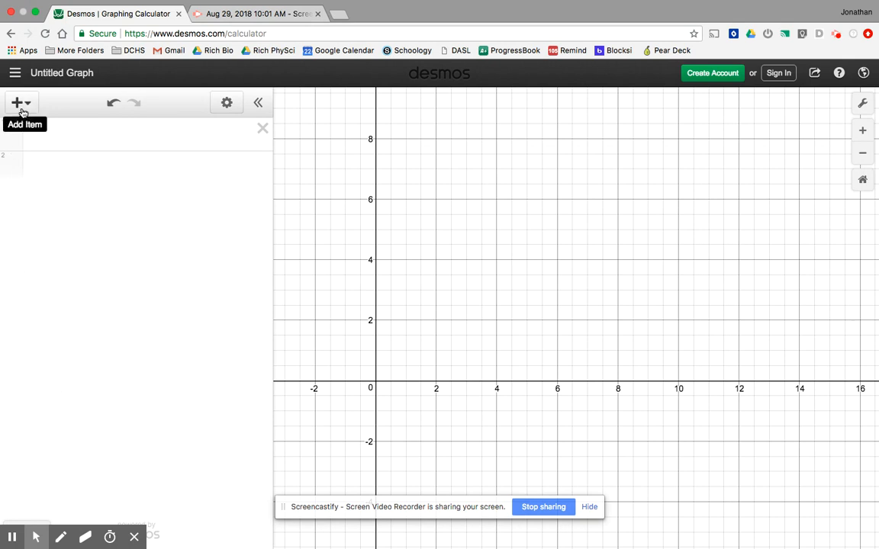
left_click(17, 102)
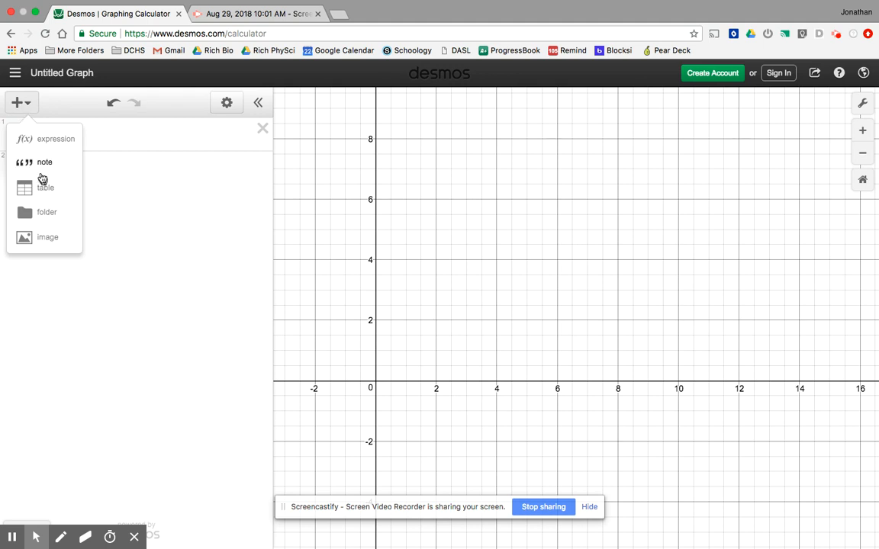
left_click(45, 187)
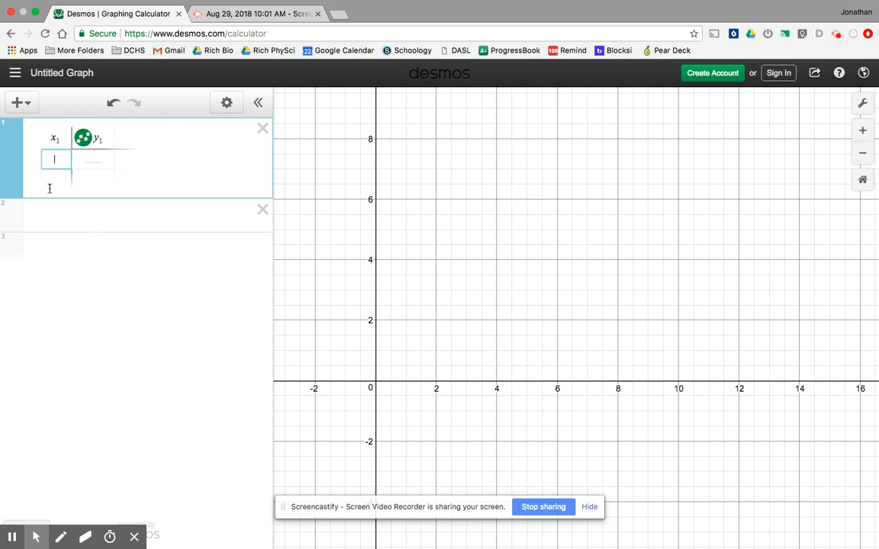
mouse_move(88, 248)
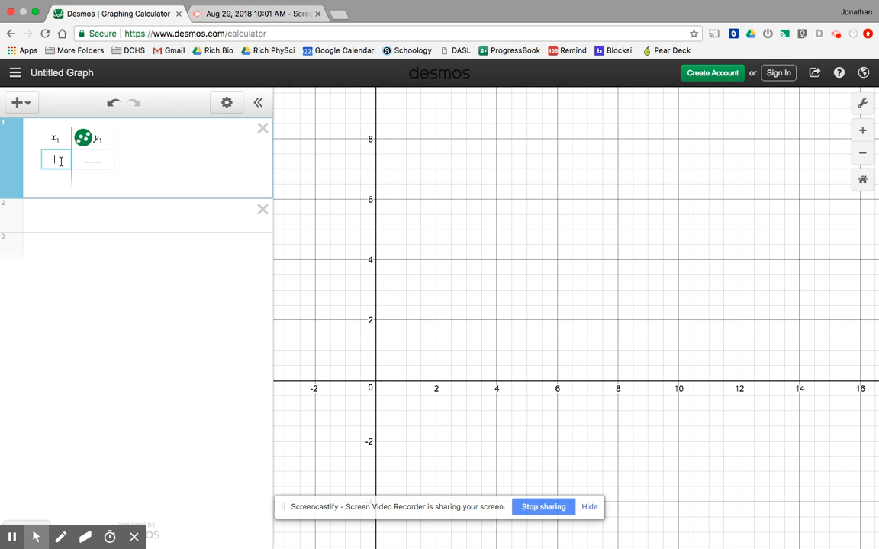
Step: Enter x₁ times 0–5 and y₁ positions 8, 9, 10, 12, 15, 19 into the table
type("0")
left_click(94, 160)
type("8")
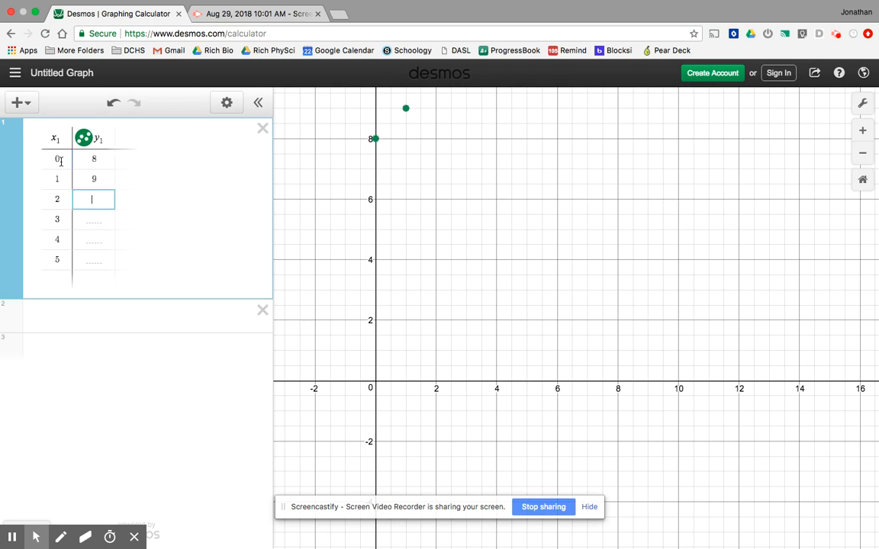
type("10")
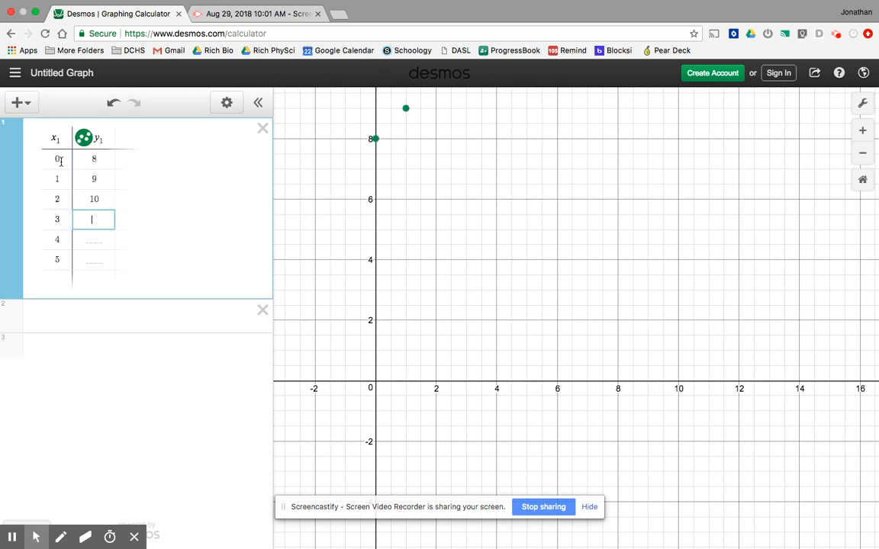
type("12")
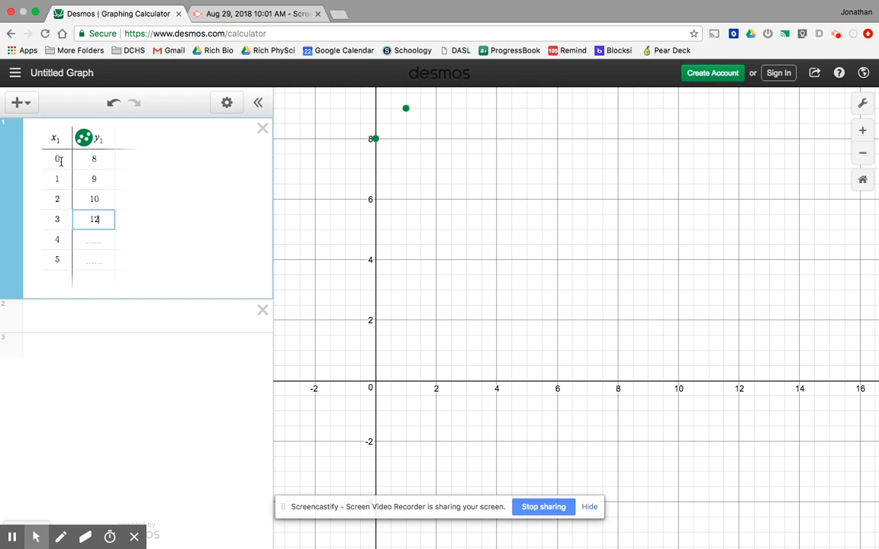
type("15")
left_click(94, 260)
type("19")
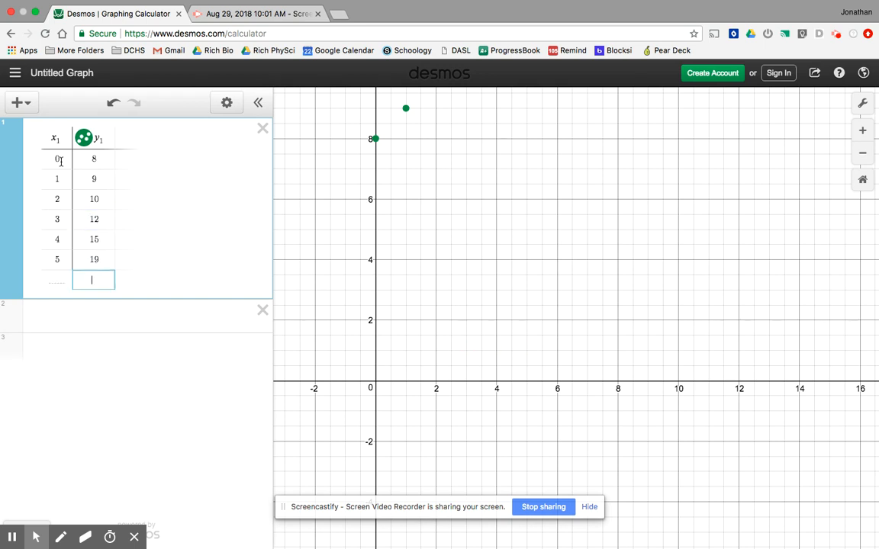
mouse_move(445, 295)
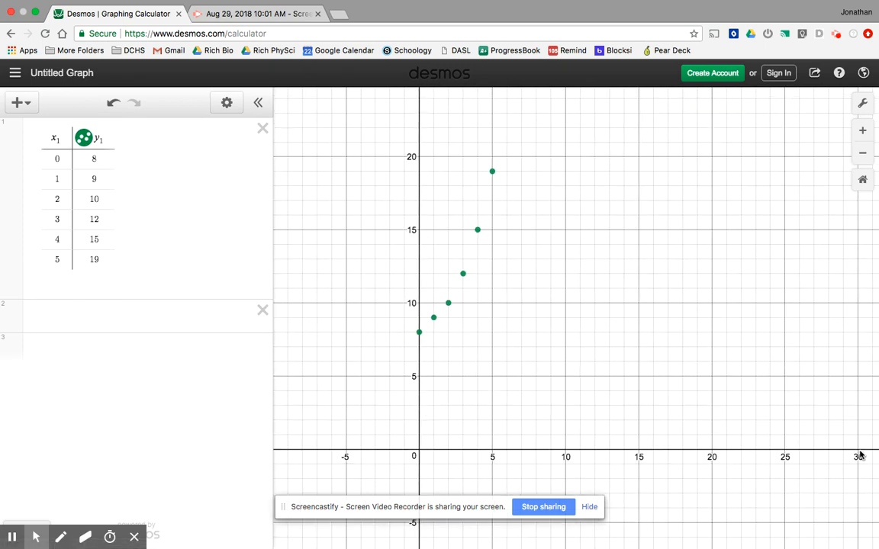
mouse_move(533, 471)
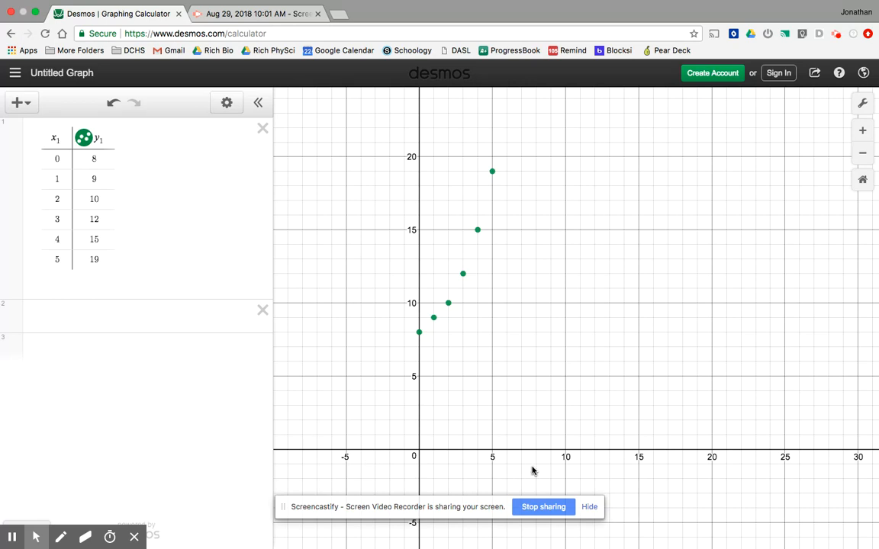
mouse_move(757, 245)
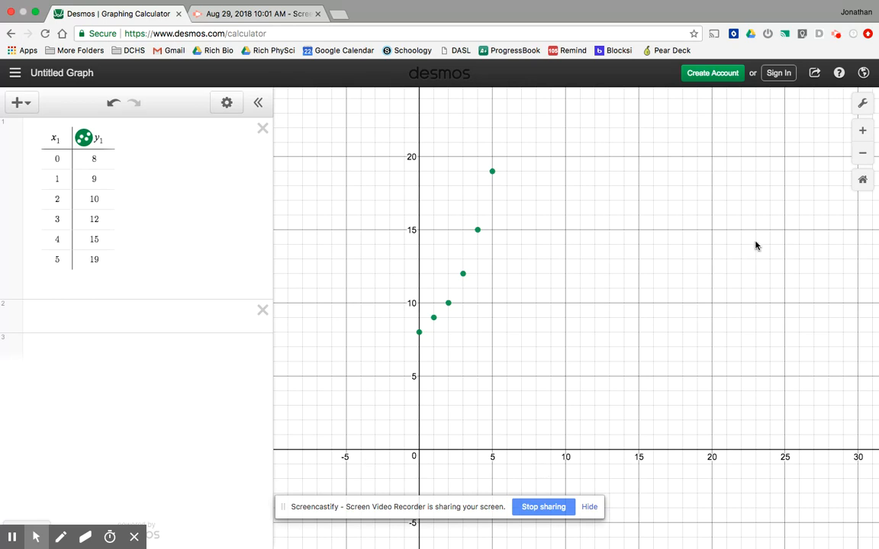
mouse_move(863, 103)
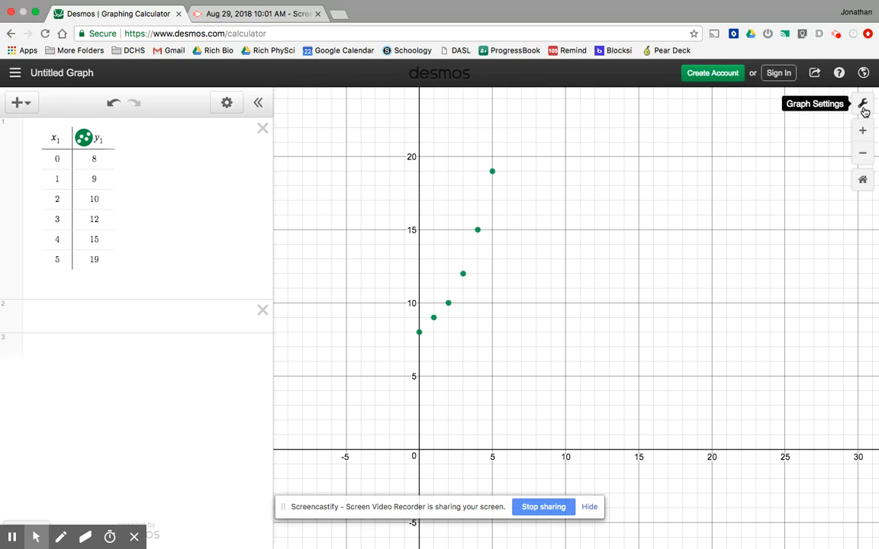
Step: In Graph Settings, keep grid, axis numbers and minor gridlines on and turn arrows off
left_click(863, 103)
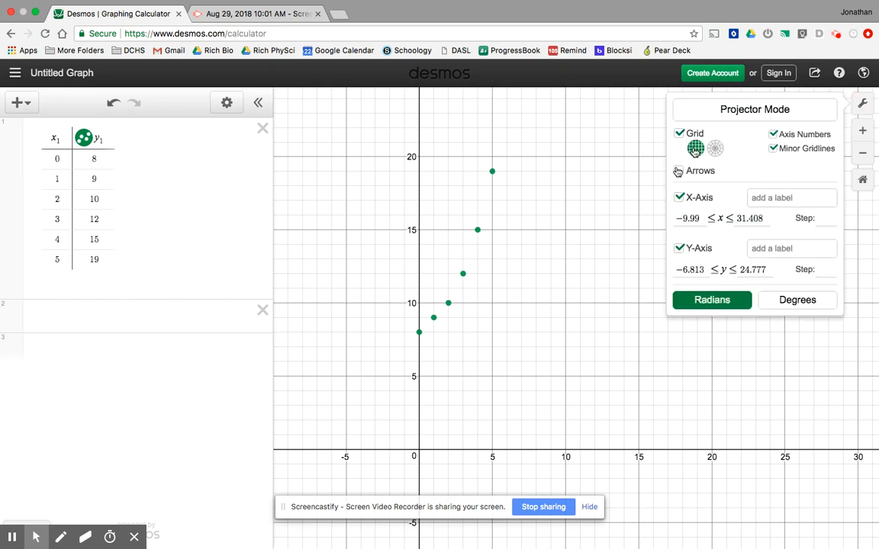
left_click(679, 171)
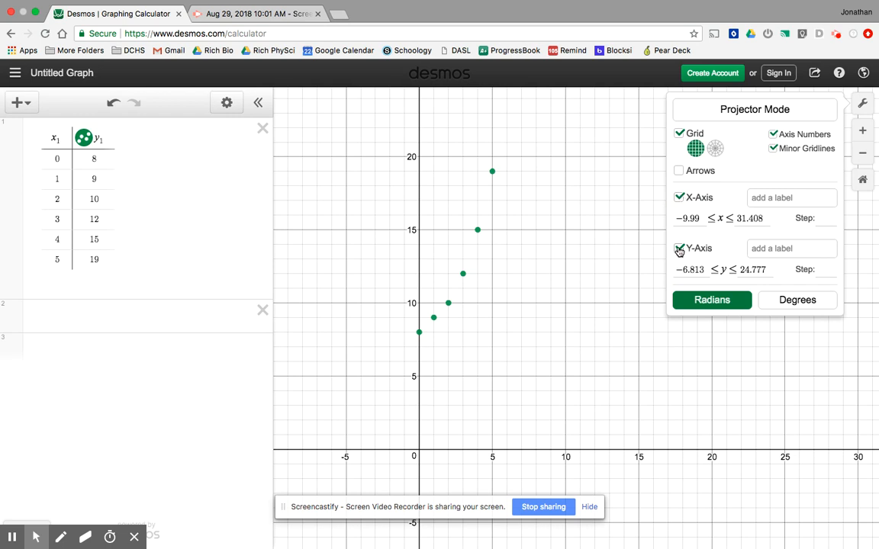
left_click(680, 248)
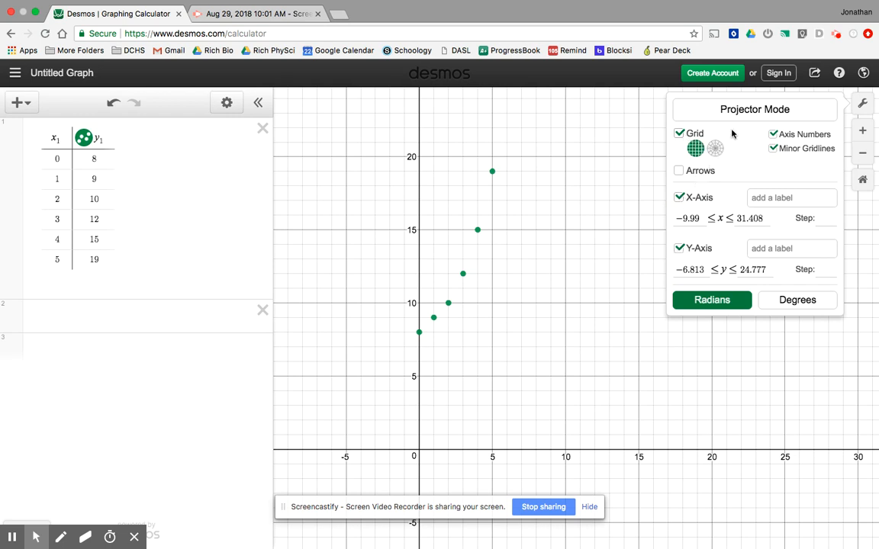
left_click(774, 148)
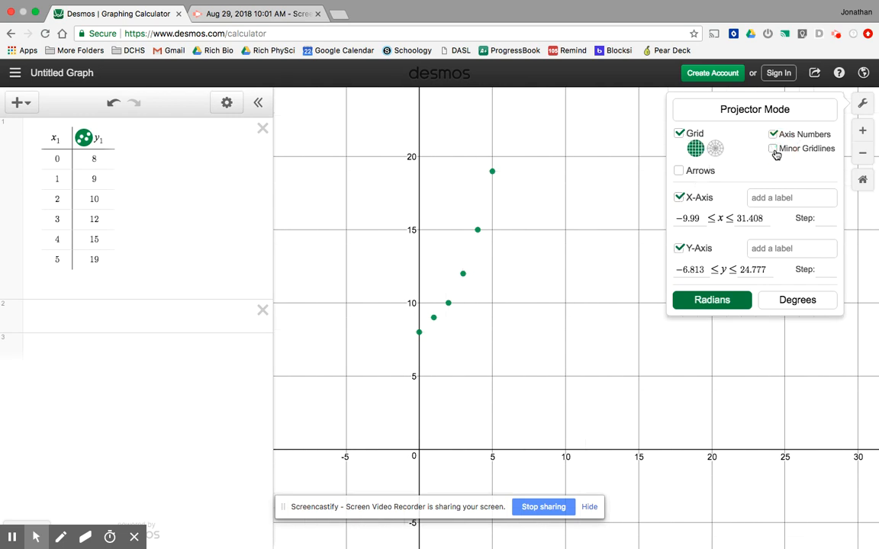
left_click(773, 148)
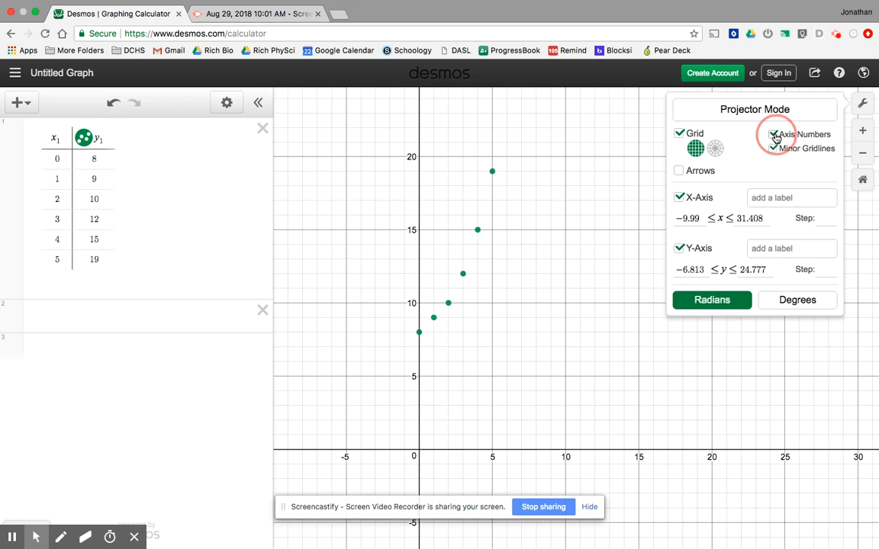
left_click(773, 134)
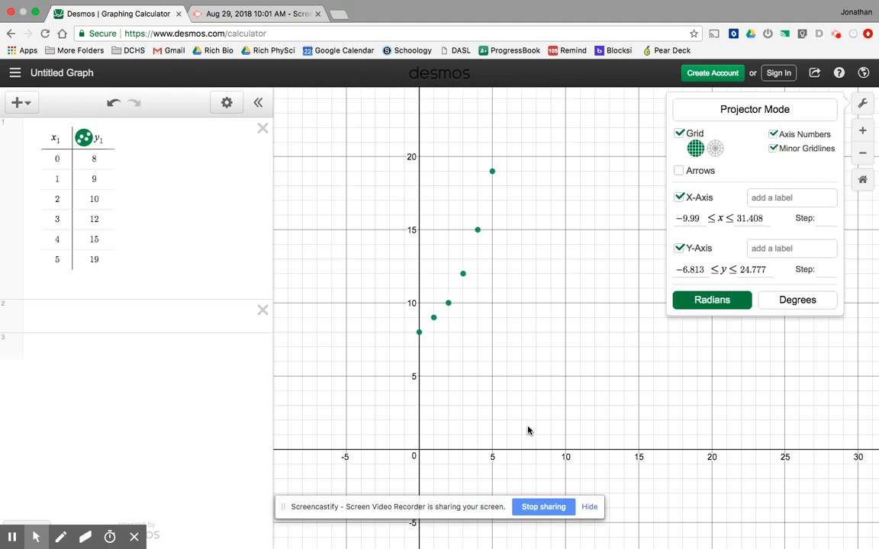
mouse_move(536, 460)
type("0")
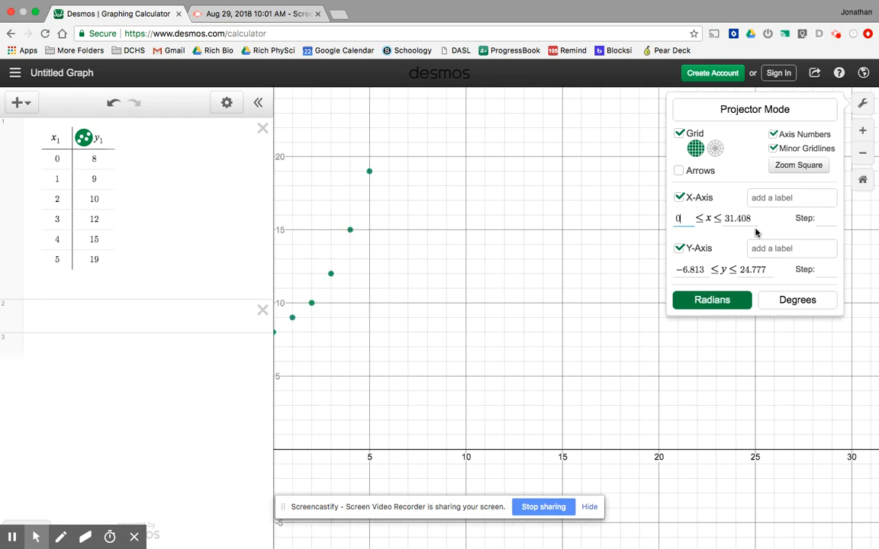
Step: Set the x-axis maximum to 6 in Graph Settings
left_click(737, 219)
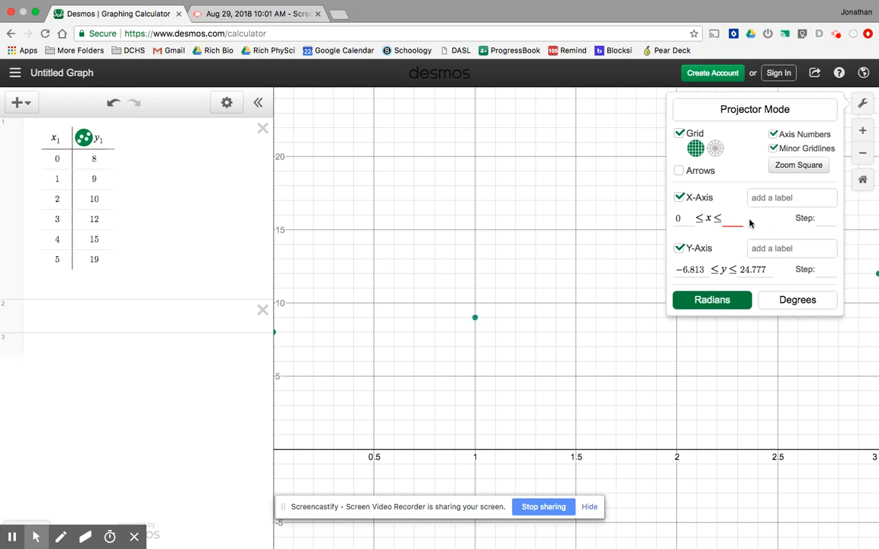
type("6")
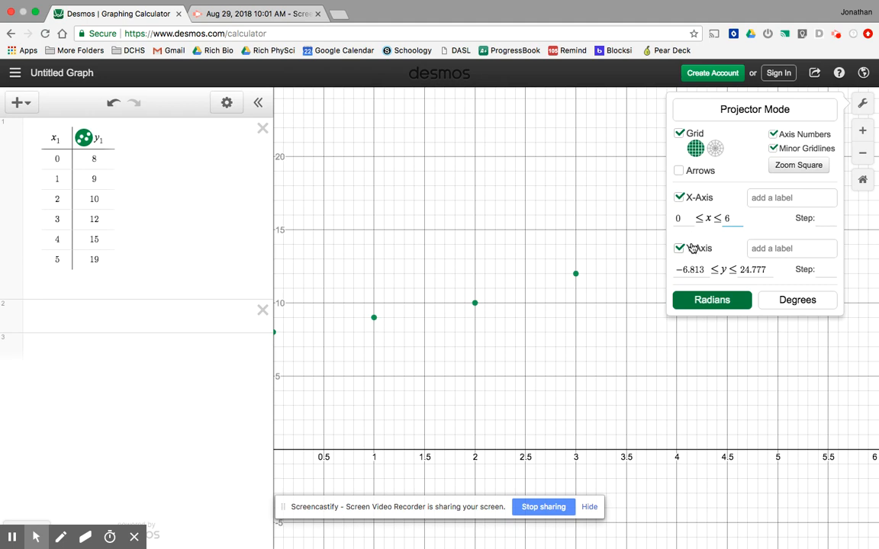
left_click(792, 198)
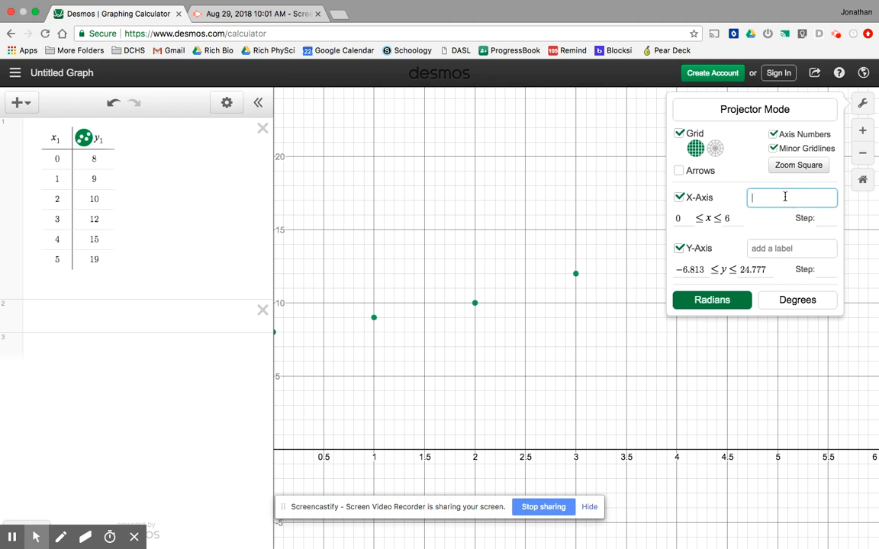
Step: Type 'Position (m)' into the axis label field and set the y-axis maximum to 22
type("P")
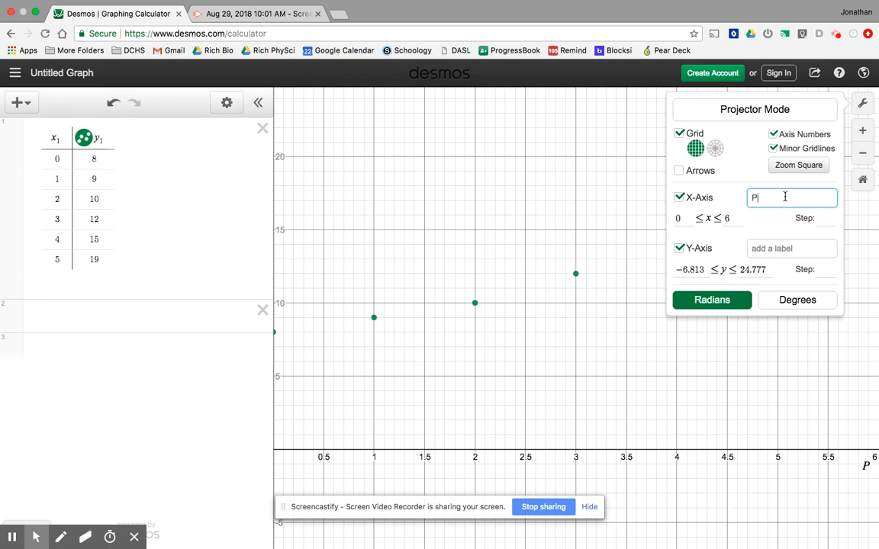
type("p")
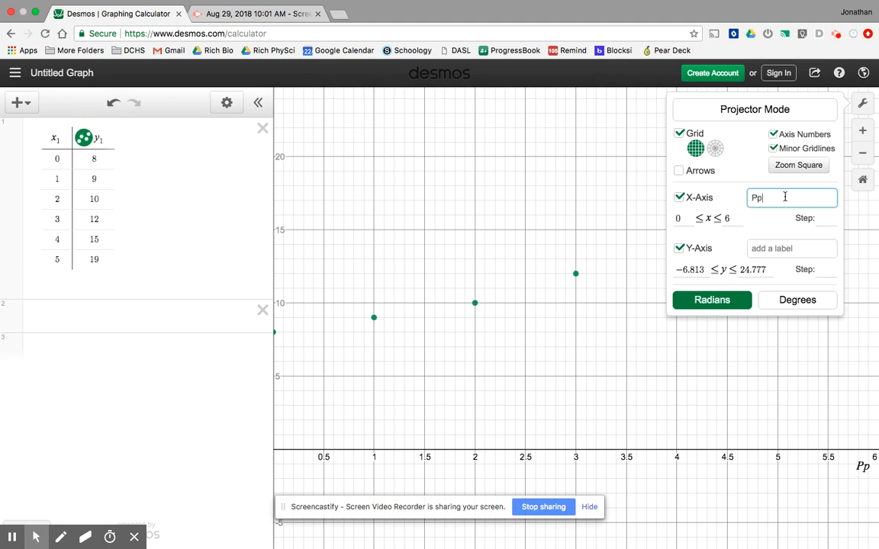
type("osition")
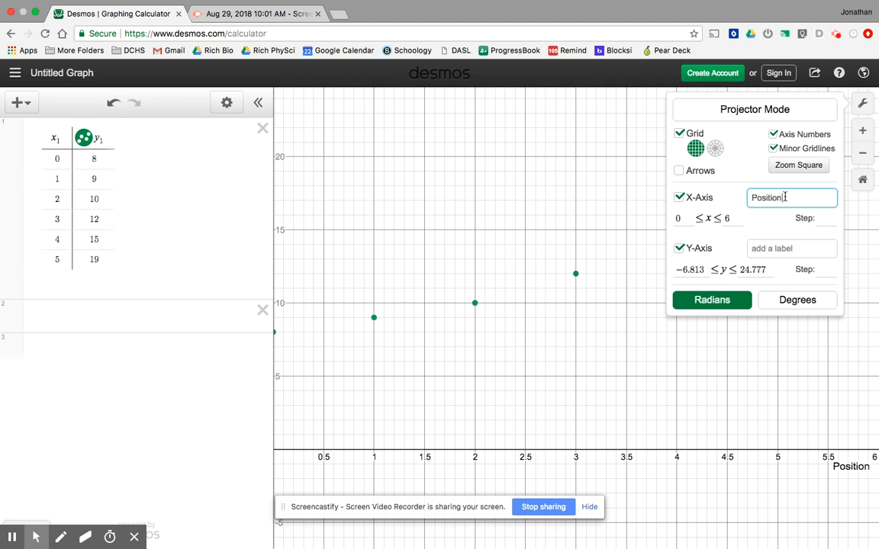
type("(m)")
left_click(689, 270)
type("0")
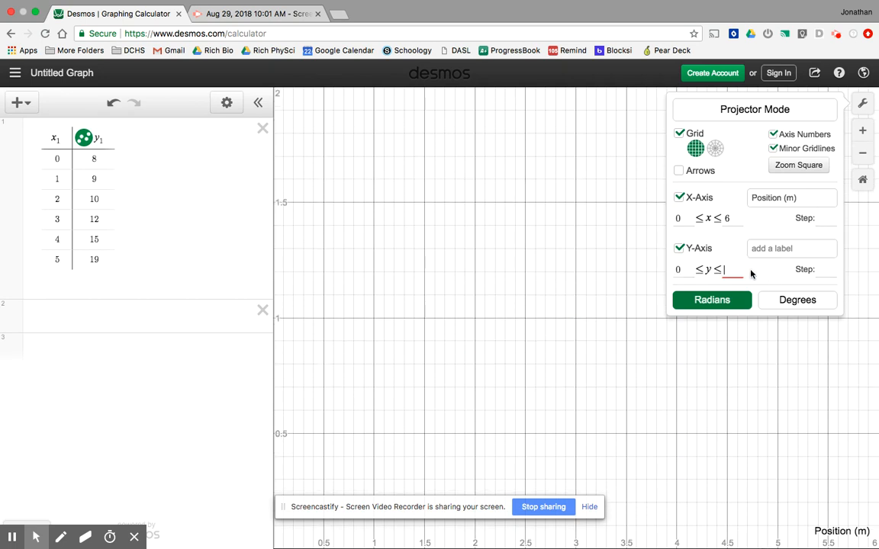
type("22")
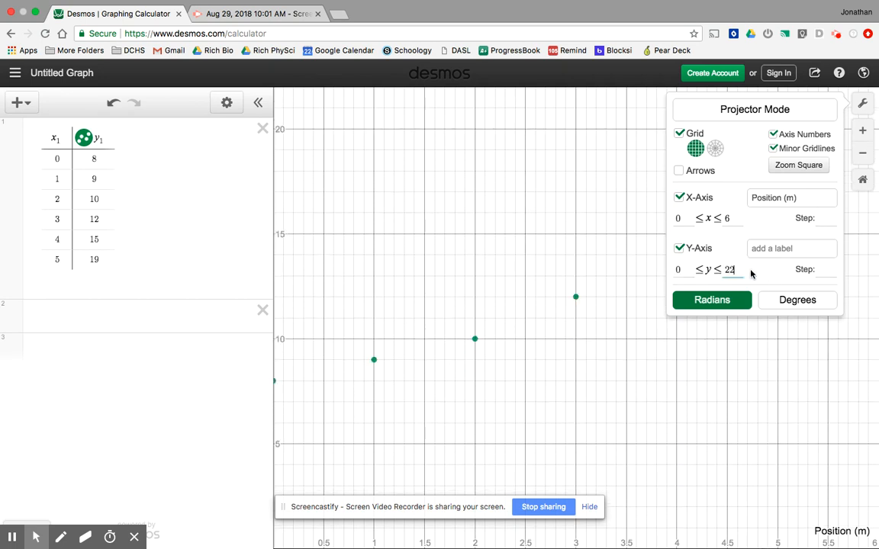
Step: Label the y-axis 'Position (m)' and relabel the x-axis 'Time (s)'
left_click(791, 248)
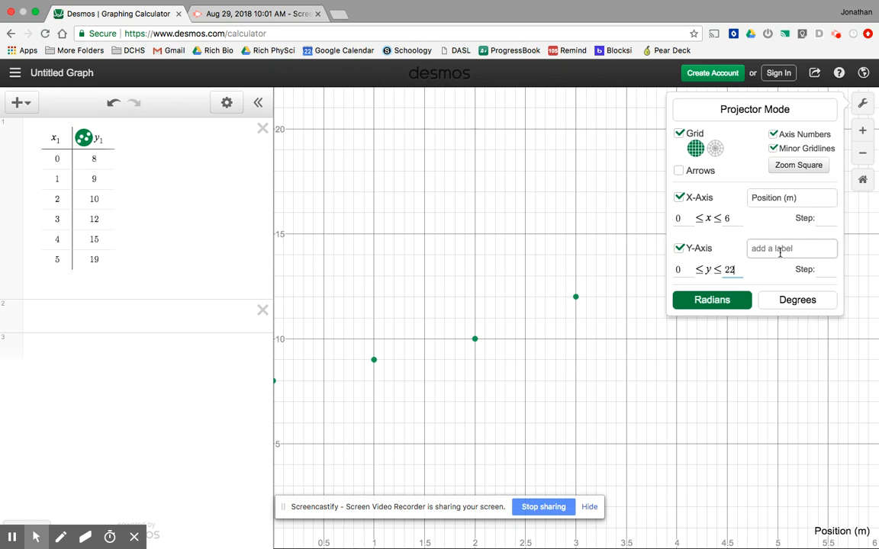
left_click(792, 248)
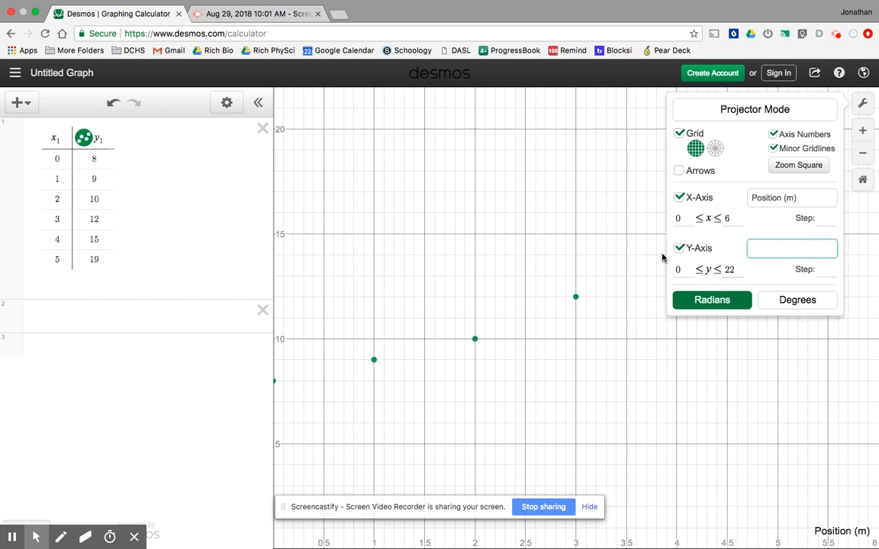
type("Position (")
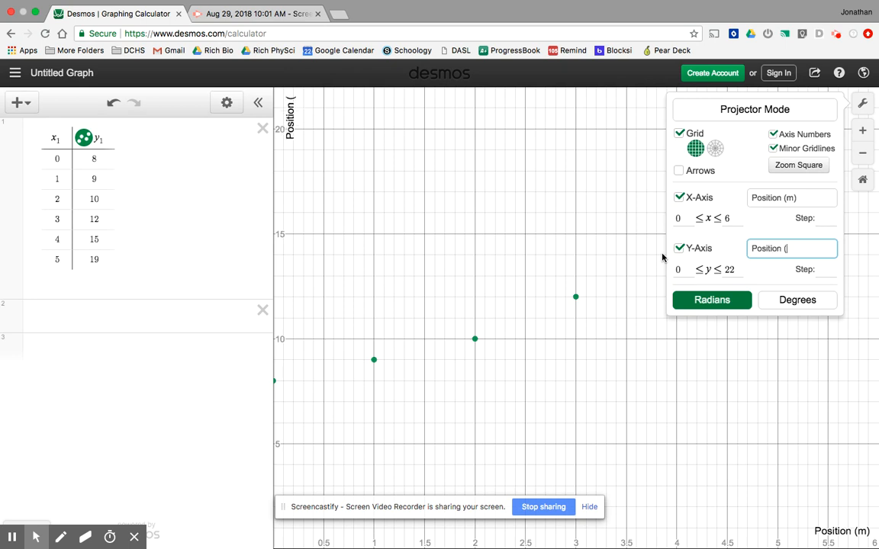
left_click(792, 197)
type("Time (s")
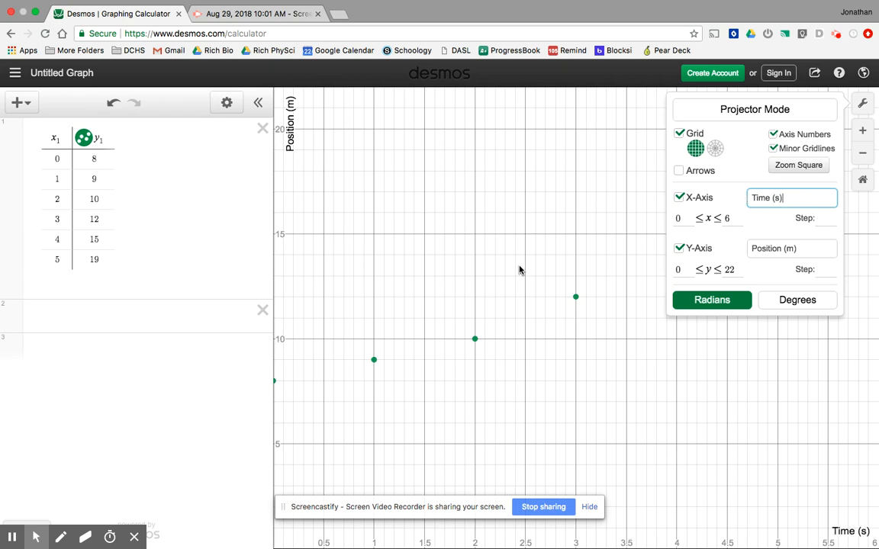
mouse_move(866, 103)
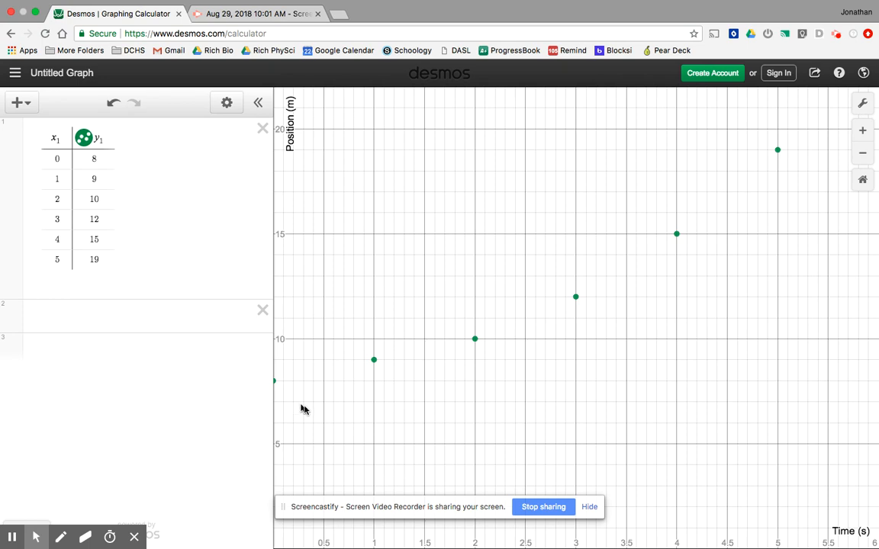
mouse_move(473, 290)
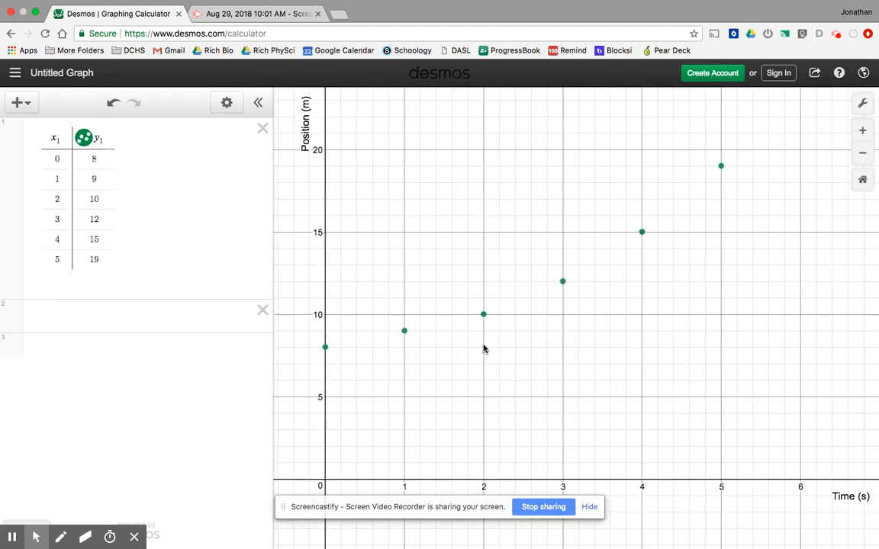
mouse_move(863, 103)
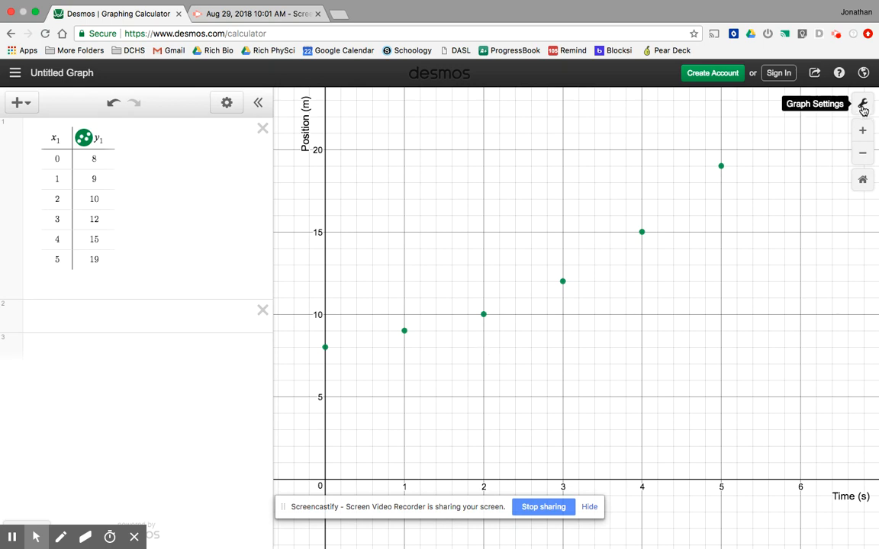
mouse_move(481, 309)
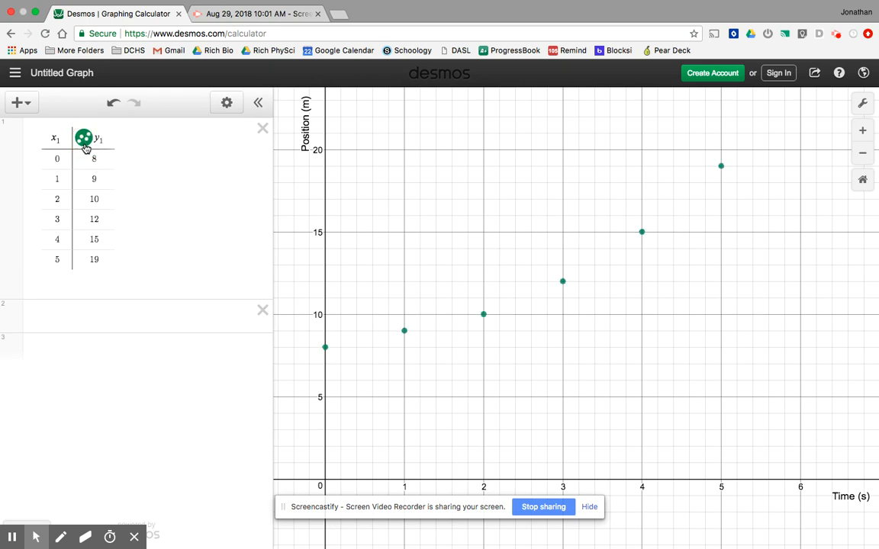
Step: Style the data points as purple solid dots after trying cross markers
left_click(84, 139)
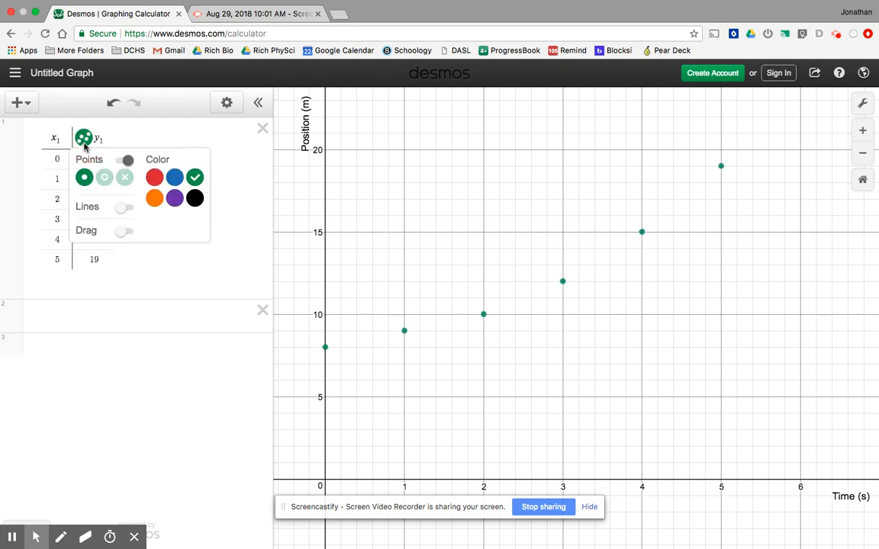
left_click(124, 177)
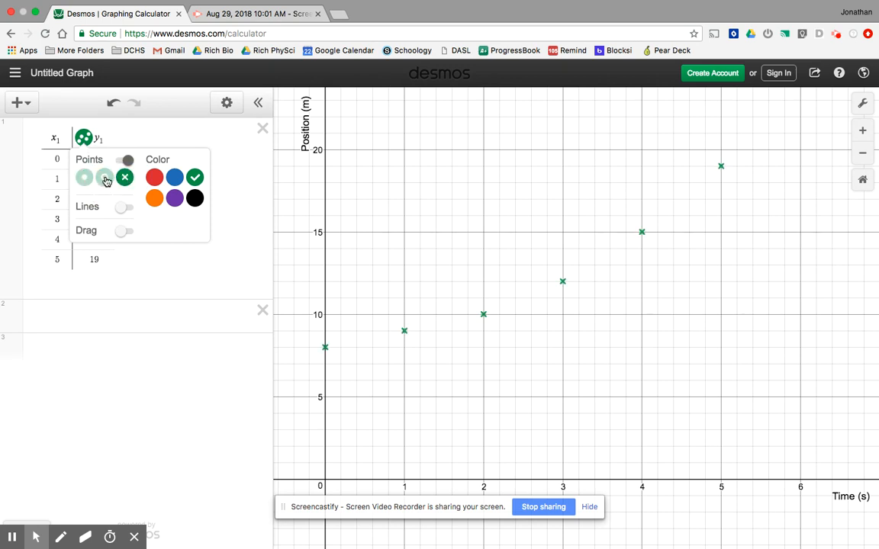
left_click(175, 177)
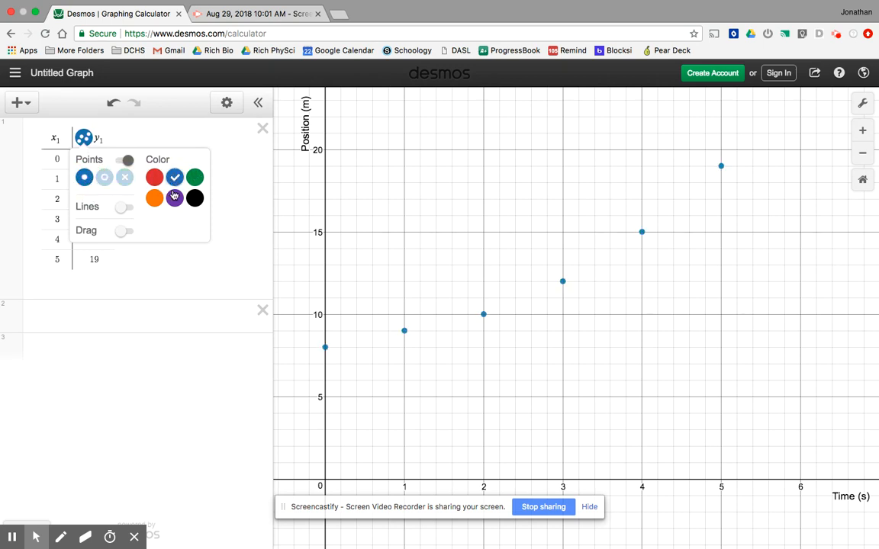
left_click(175, 198)
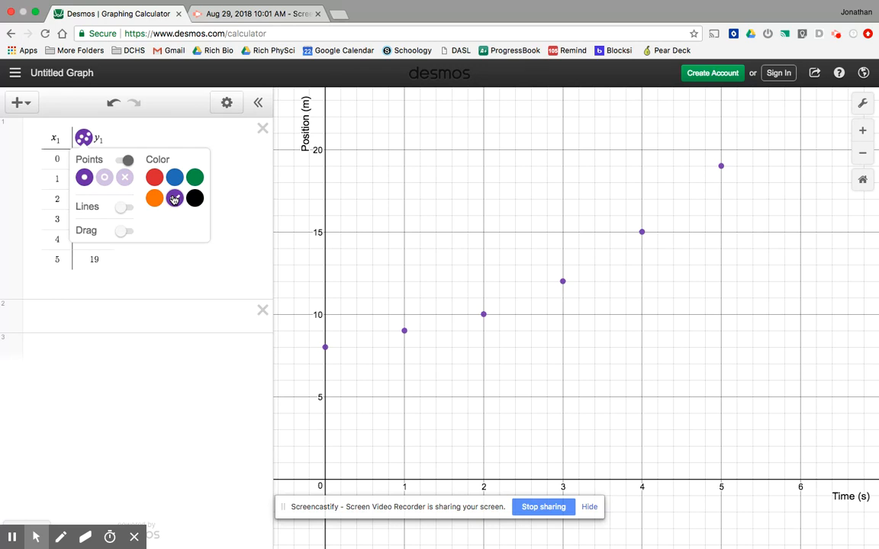
left_click(174, 198)
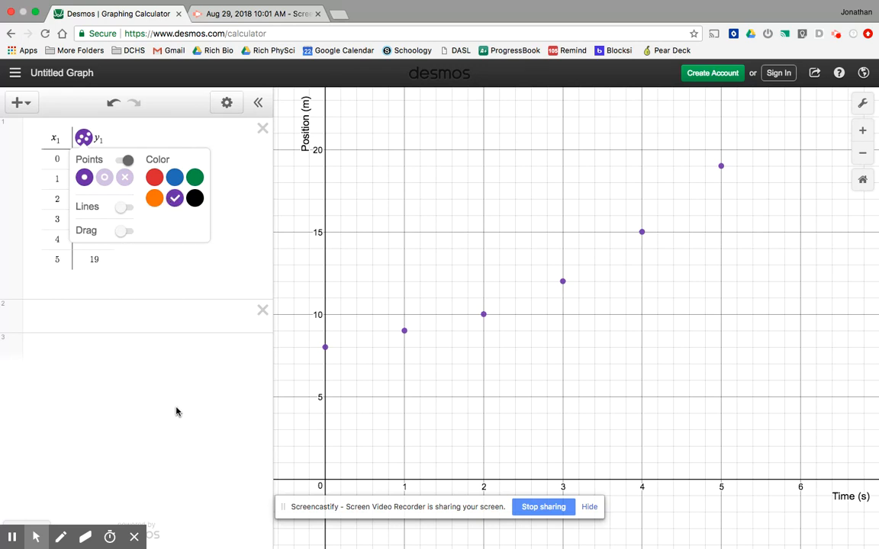
mouse_move(181, 227)
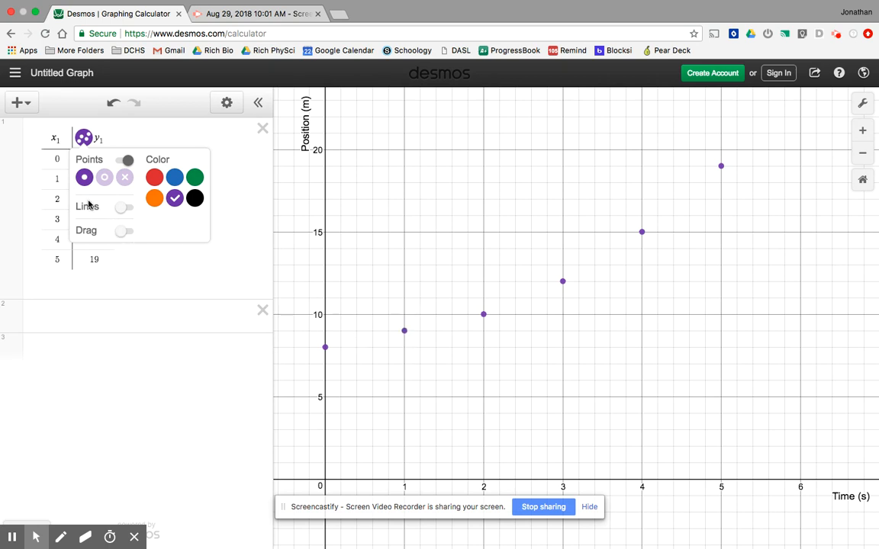
Step: Connect the points with a purple line, switching it from dashed back to solid
left_click(126, 207)
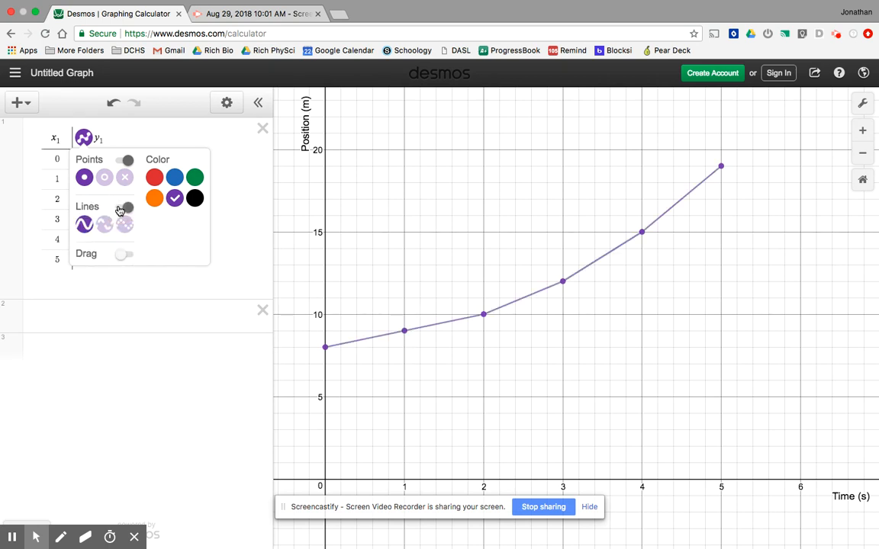
left_click(104, 224)
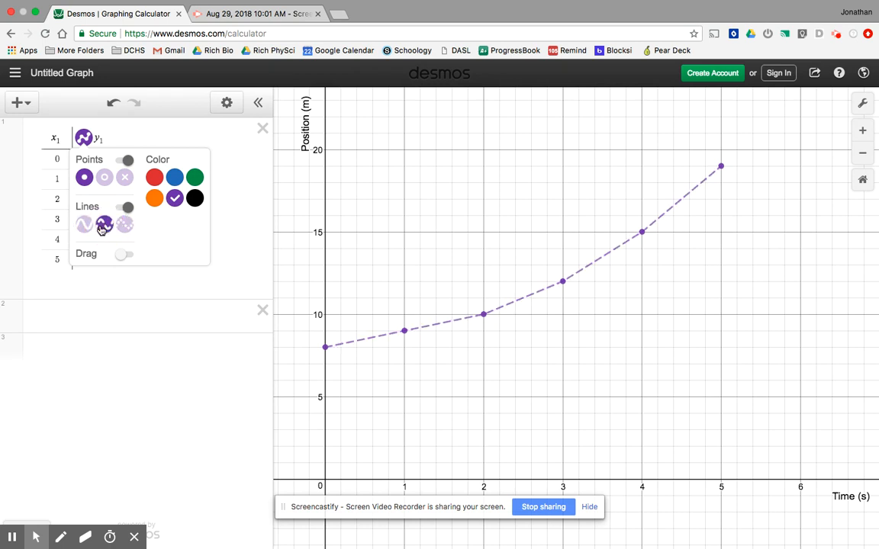
left_click(84, 224)
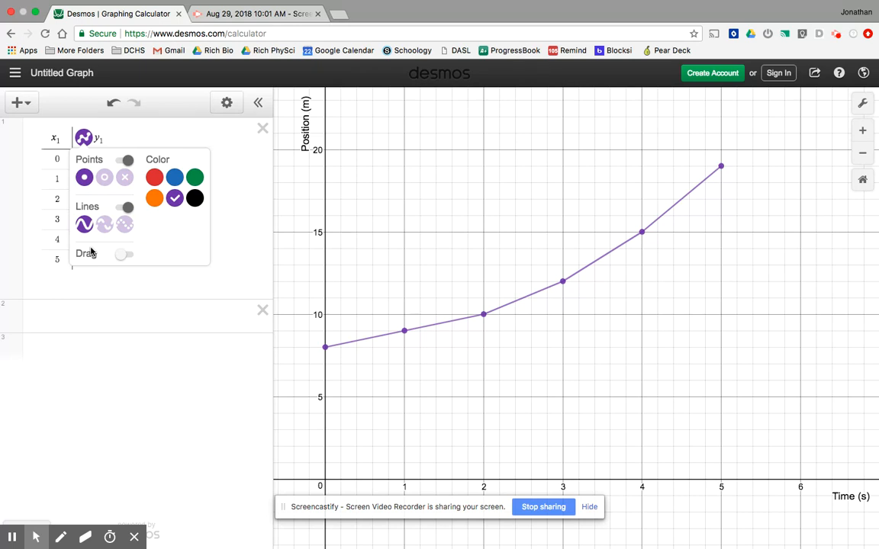
mouse_move(347, 351)
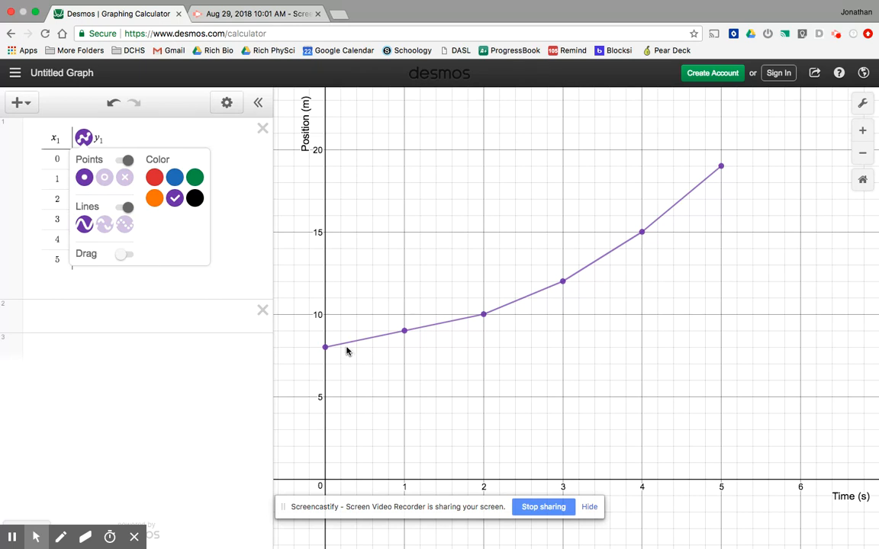
mouse_move(4, 415)
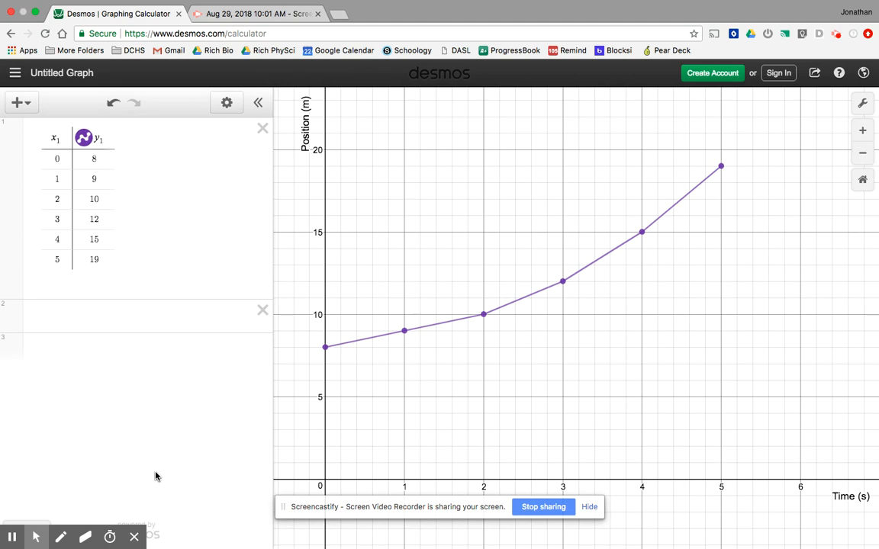
mouse_move(213, 444)
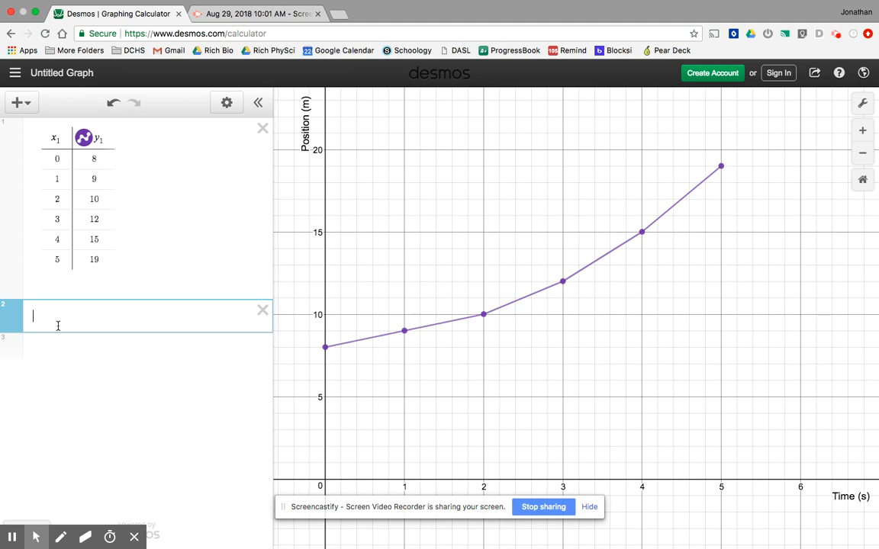
Step: Enter the regression y₁ ~ mx₁ + b in row 2, giving r² = 0.9254 and b ≈ 6.81
type("y")
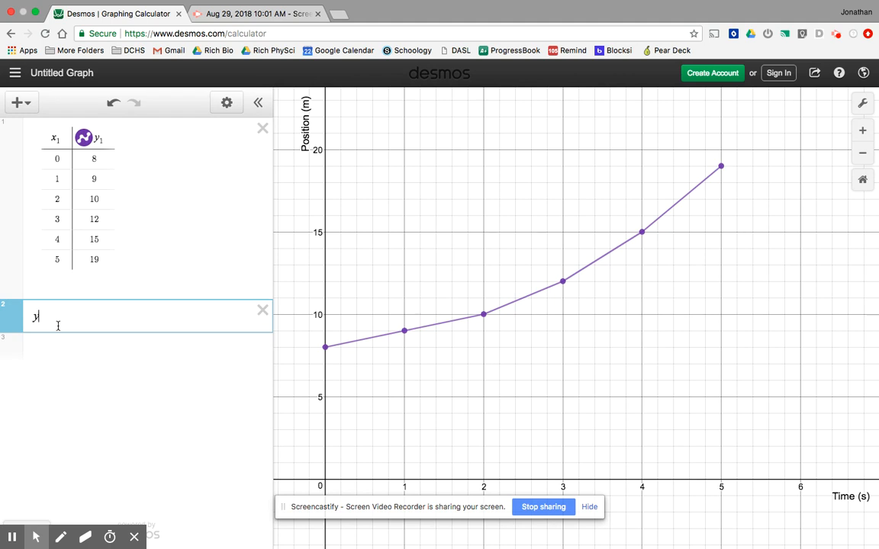
type("~")
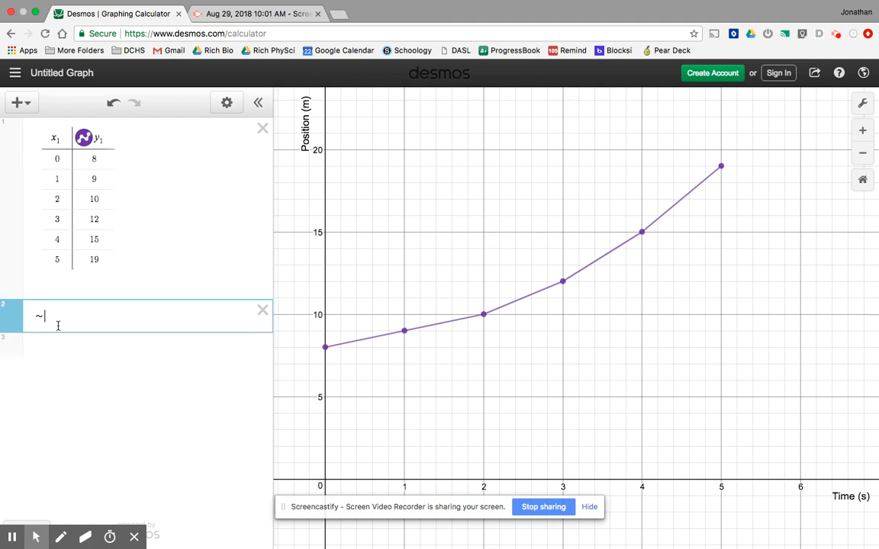
type("y")
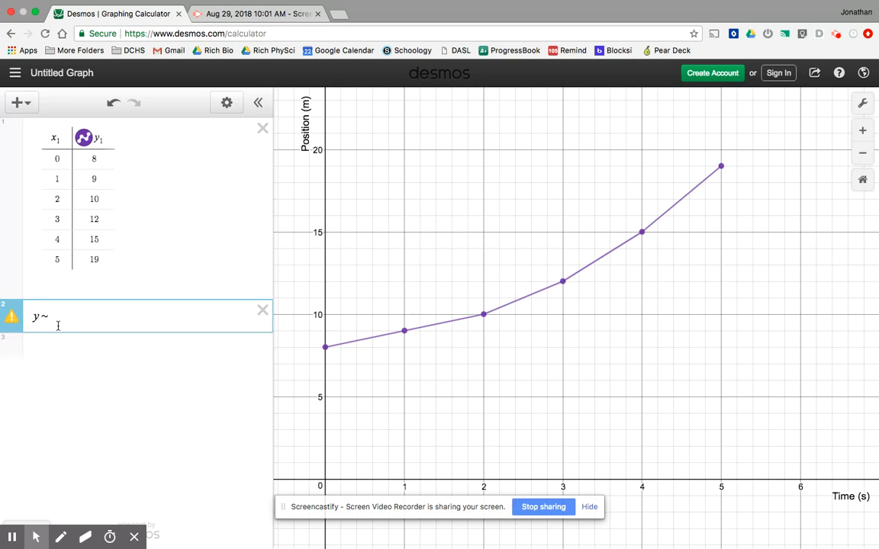
type("1")
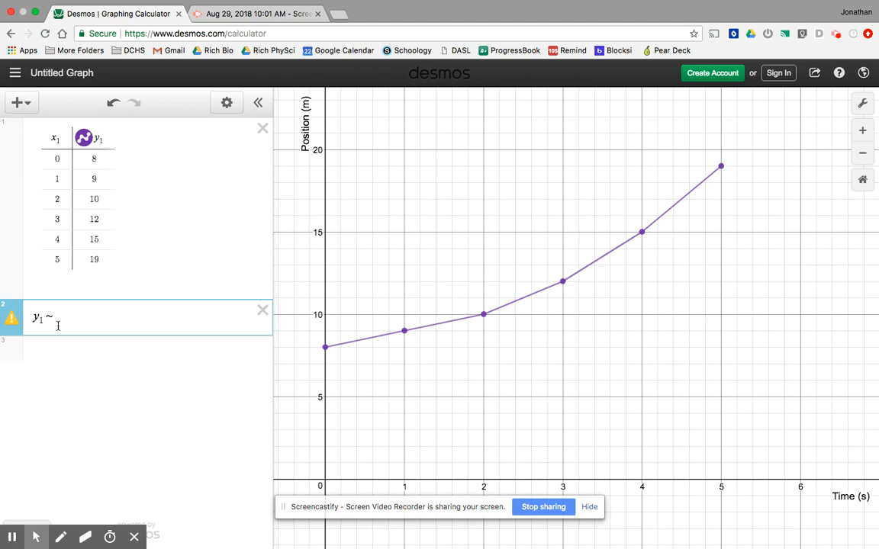
type("mx1")
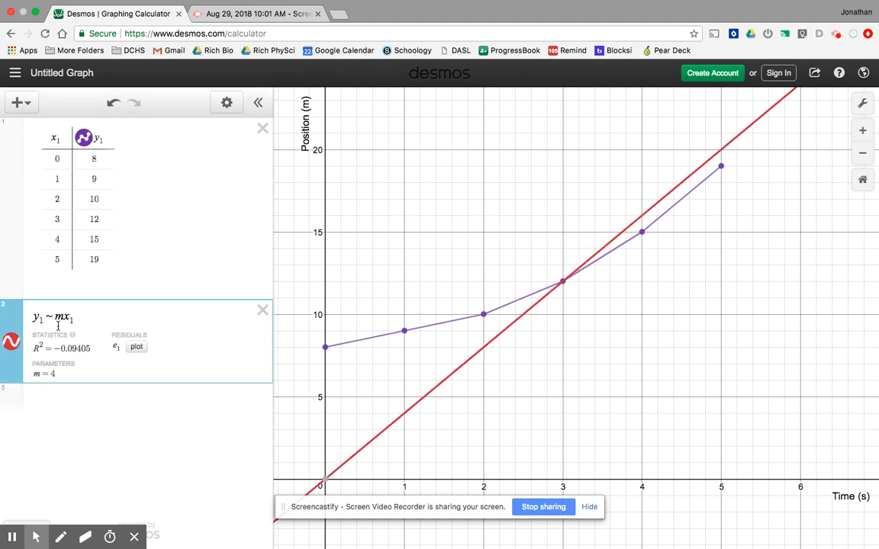
type("+ b")
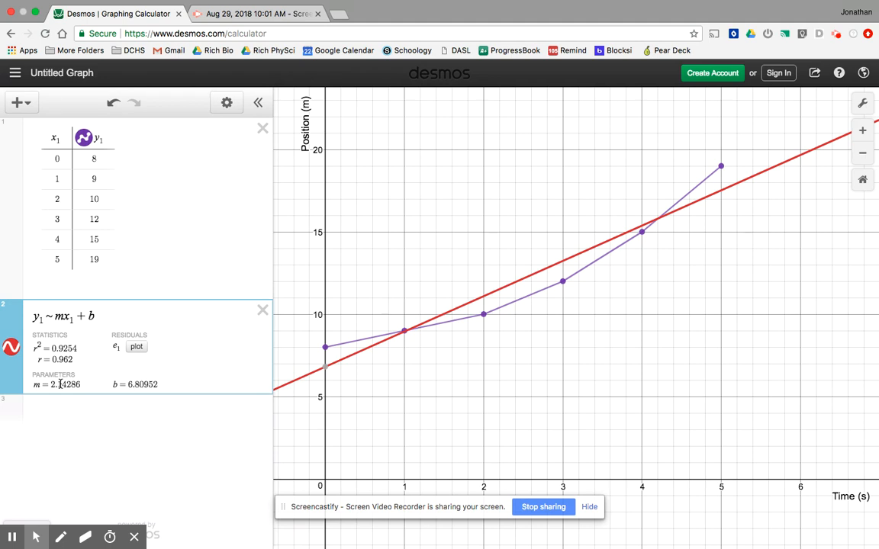
left_click(91, 316)
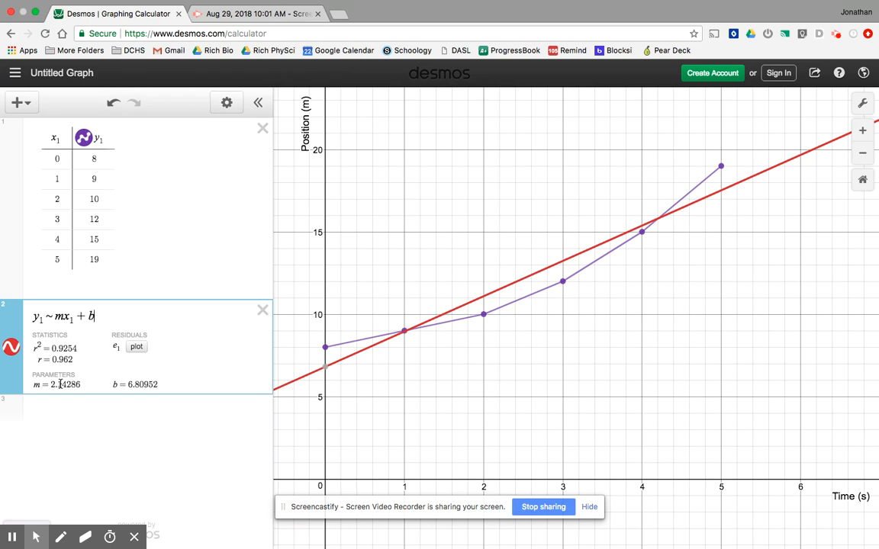